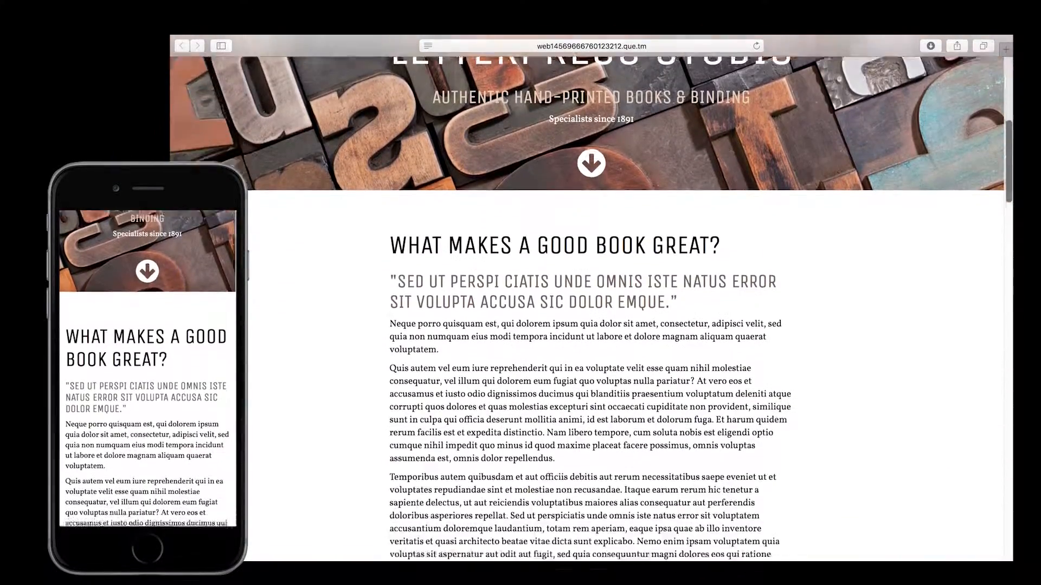
# Pick the brown colour scheme in Design Settings and update the Book site.
pyautogui.scroll(-3)
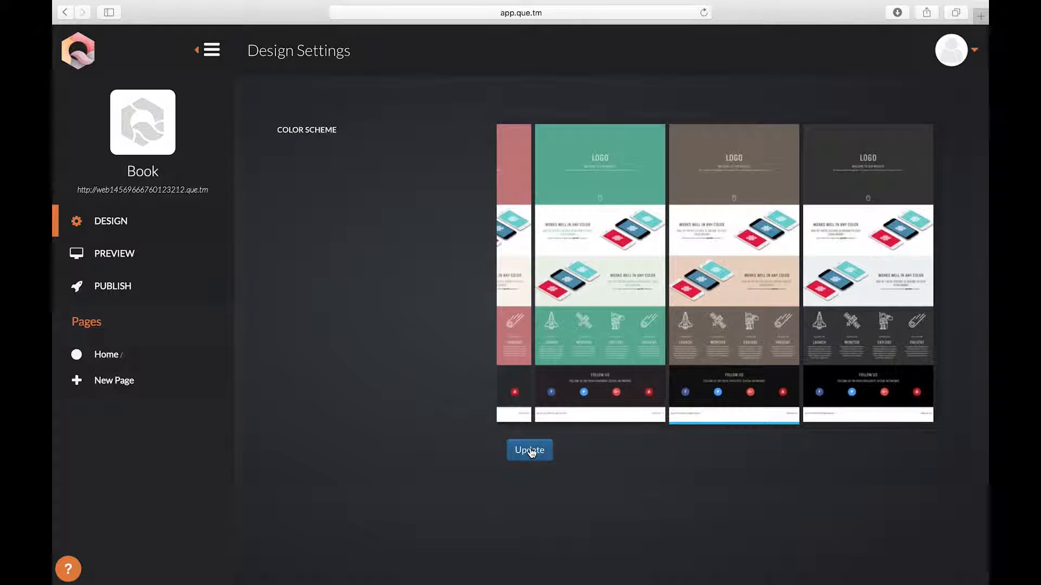
pyautogui.click(530, 450)
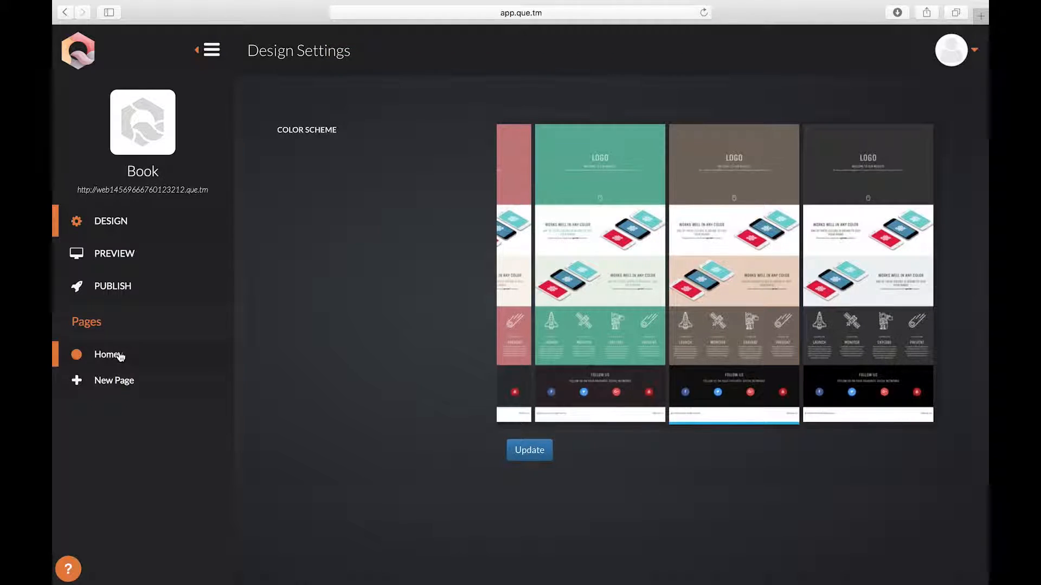
# Fill the Home Poster Card: Letterpress Studio, 'Authentic Hand-printed Books & Binding', 'Specialists since 1891'.
pyautogui.click(106, 354)
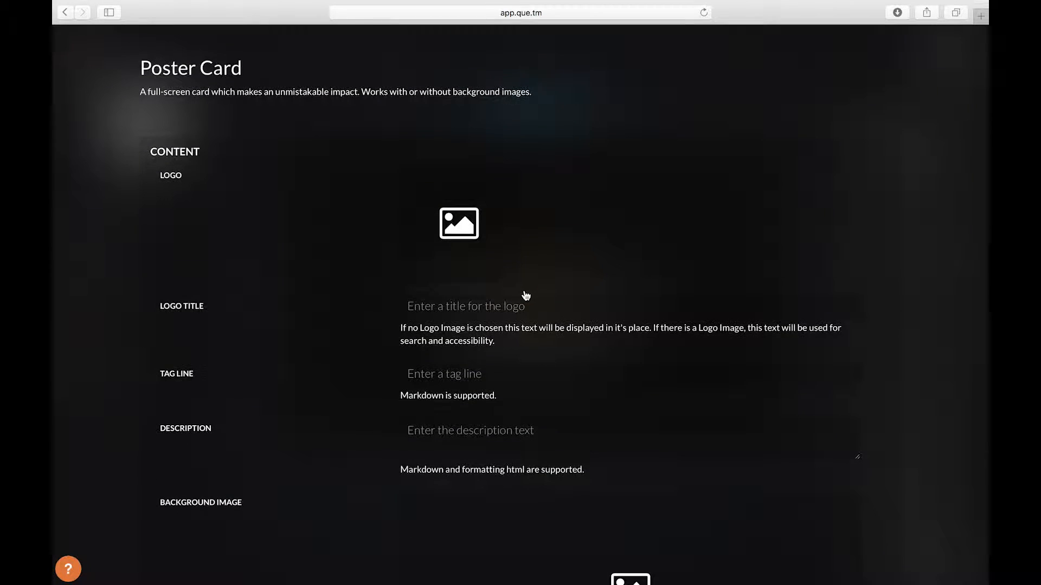
pyautogui.write('Letterpress Studio')
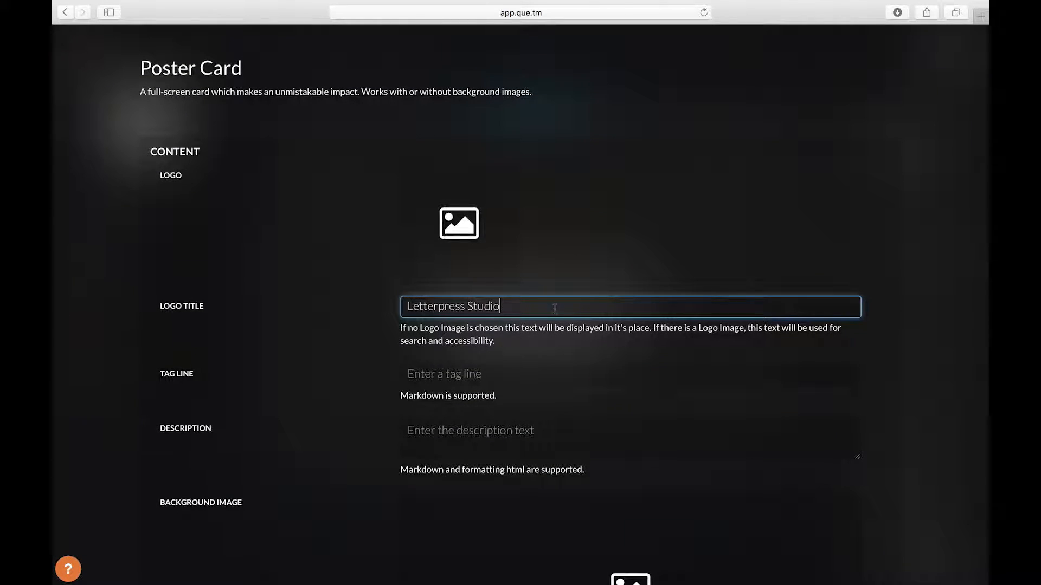
pyautogui.write('Authentic Hand-printed Books & Binding')
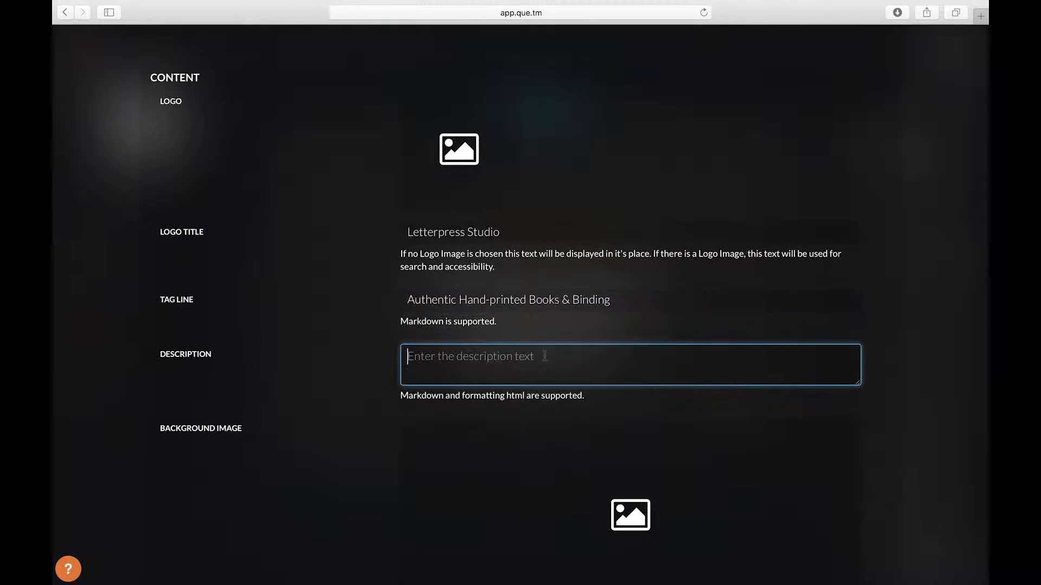
pyautogui.write('Specialists since 1891')
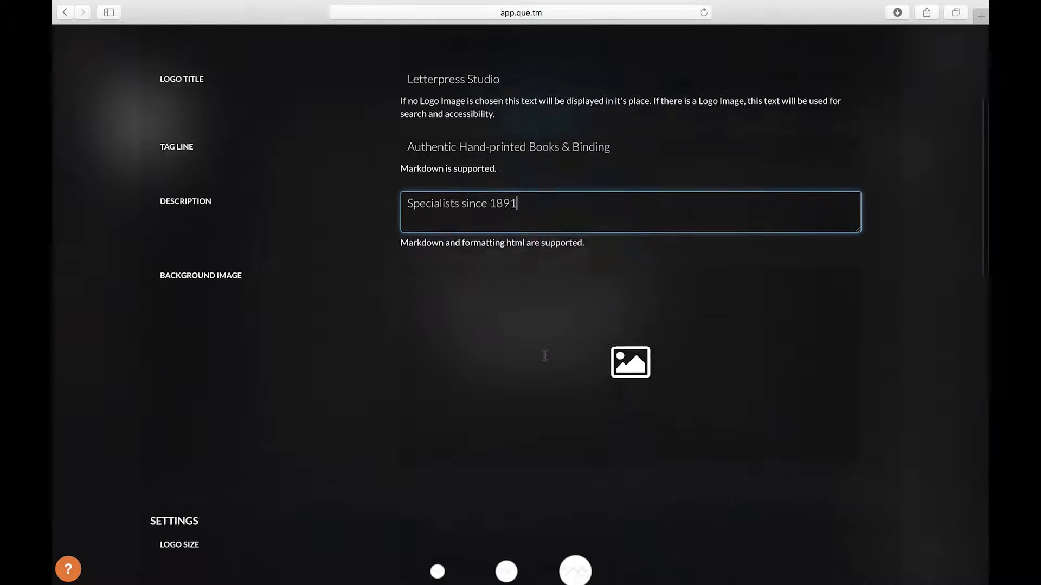
pyautogui.scroll(-3)
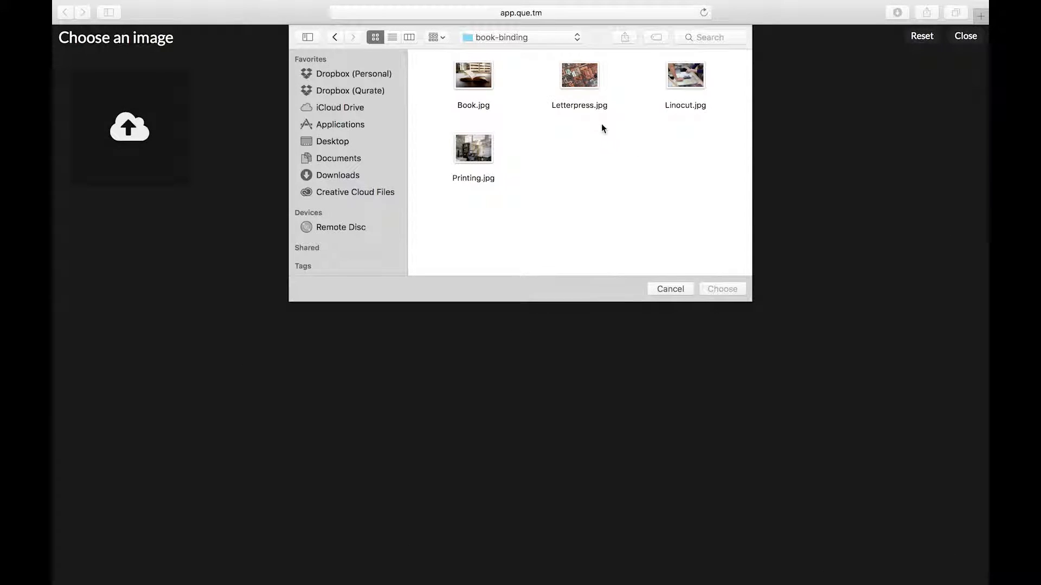
# Select Letterpress.jpg as the poster background and choose the Light On Dark colour theme.
pyautogui.click(579, 75)
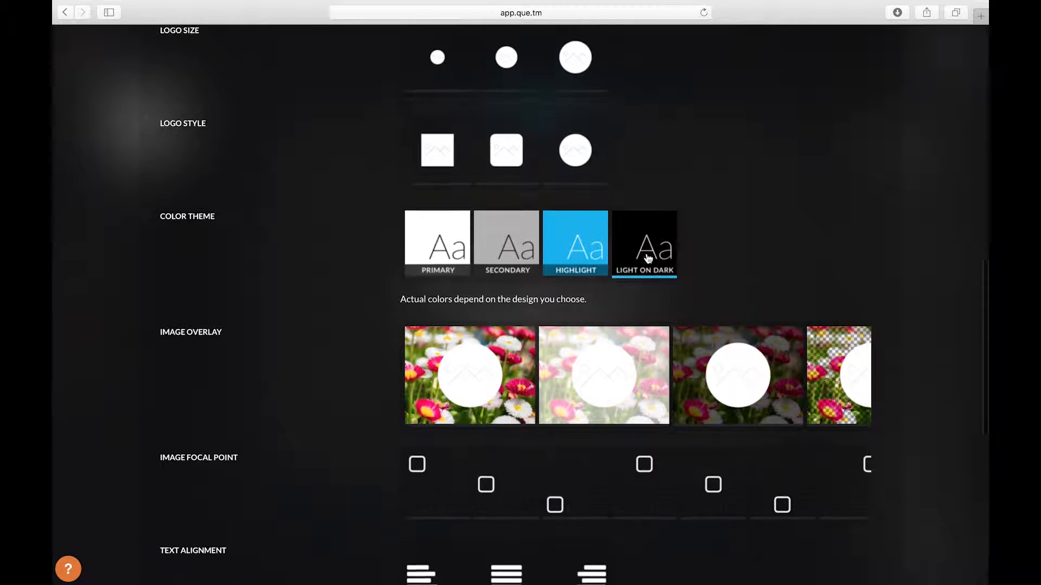
# Set the poster image focal point, centre and bottom-align its text with an arrow icon, and save.
pyautogui.scroll(-3)
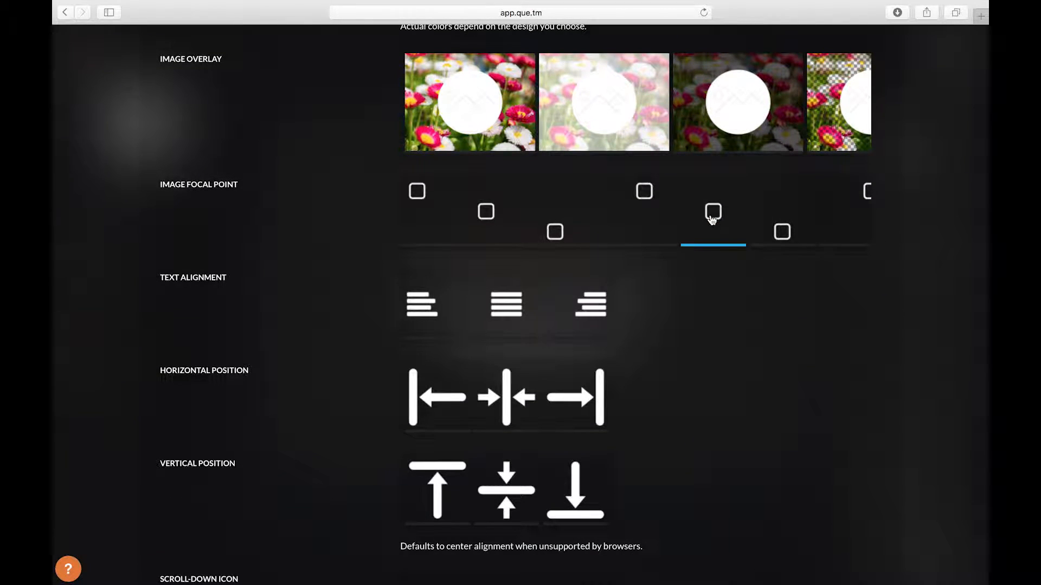
pyautogui.click(506, 306)
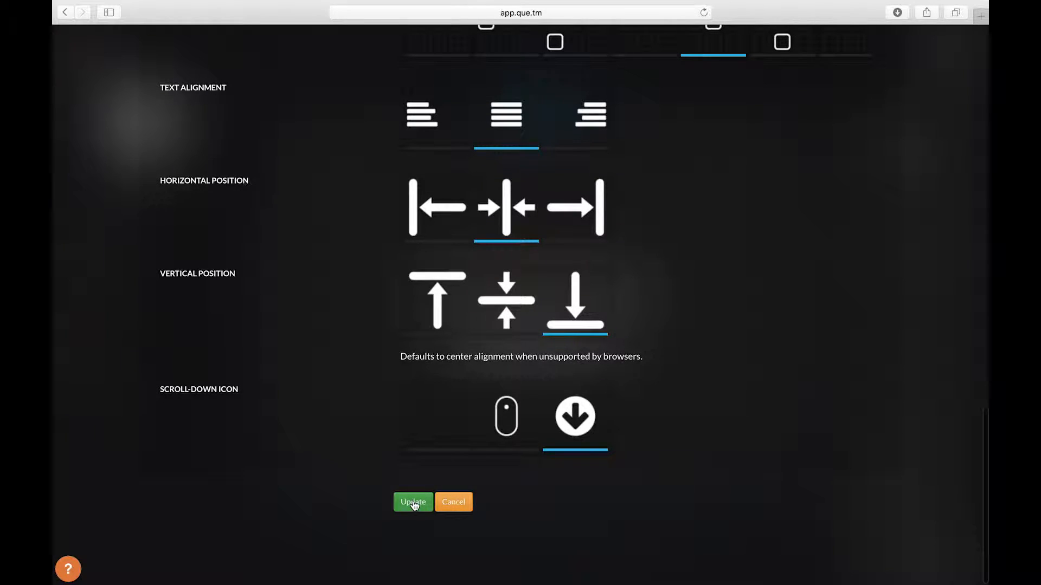
pyautogui.click(413, 502)
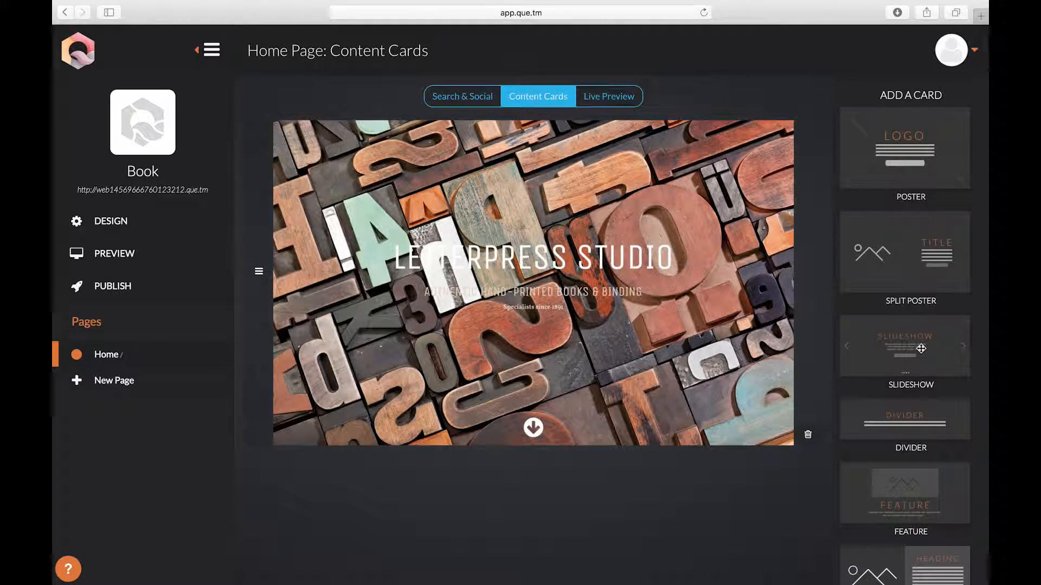
# Drop an Article card below the poster titled 'What makes a good book great?'.
pyautogui.scroll(-3)
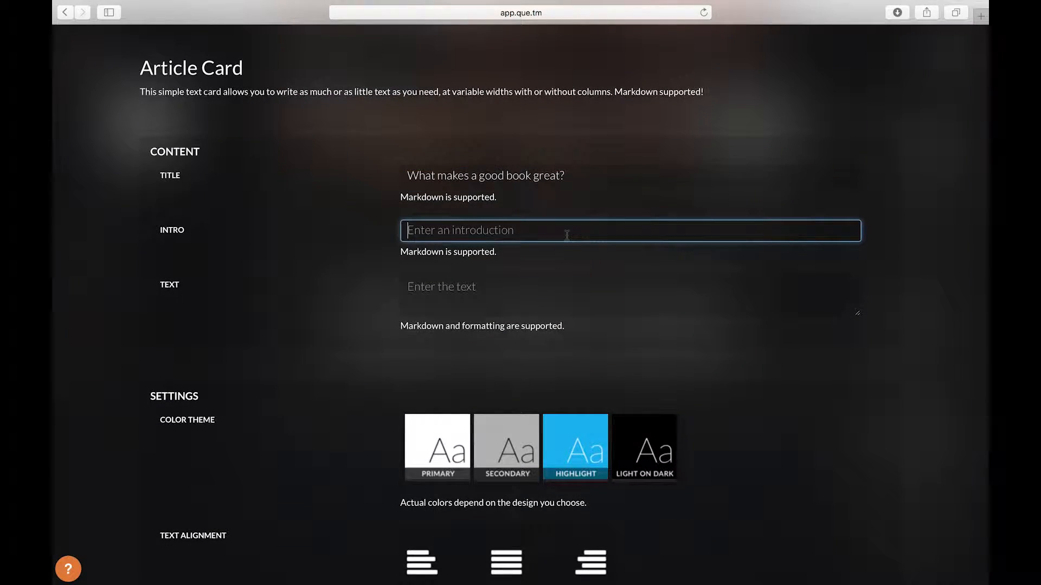
# Paste the article's intro and body text, set Primary theme, left alignment, medium width, and save.
pyautogui.write('ipsam voluptatem quia voluptas sit aspernatur aut odit aut fugit, sed quia consequuntur magni dolores eos qui ratione voluptatem sequi nesciunt.')
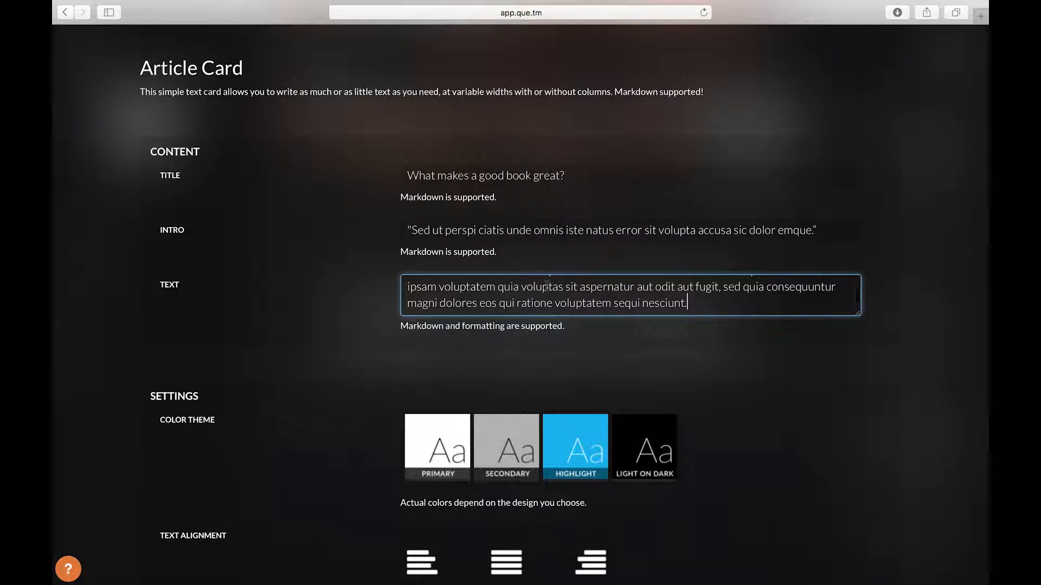
pyautogui.scroll(-3)
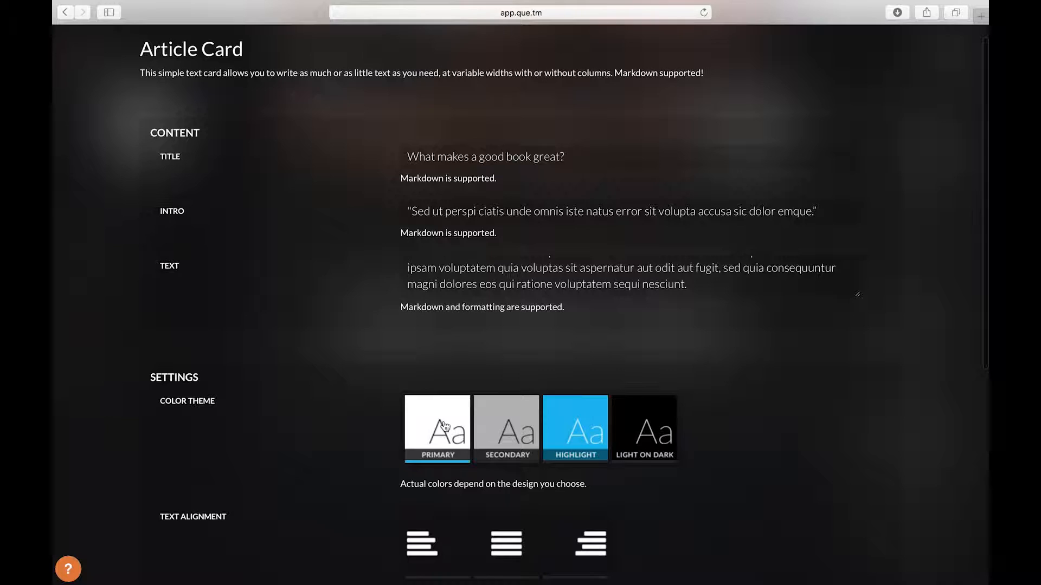
pyautogui.scroll(-3)
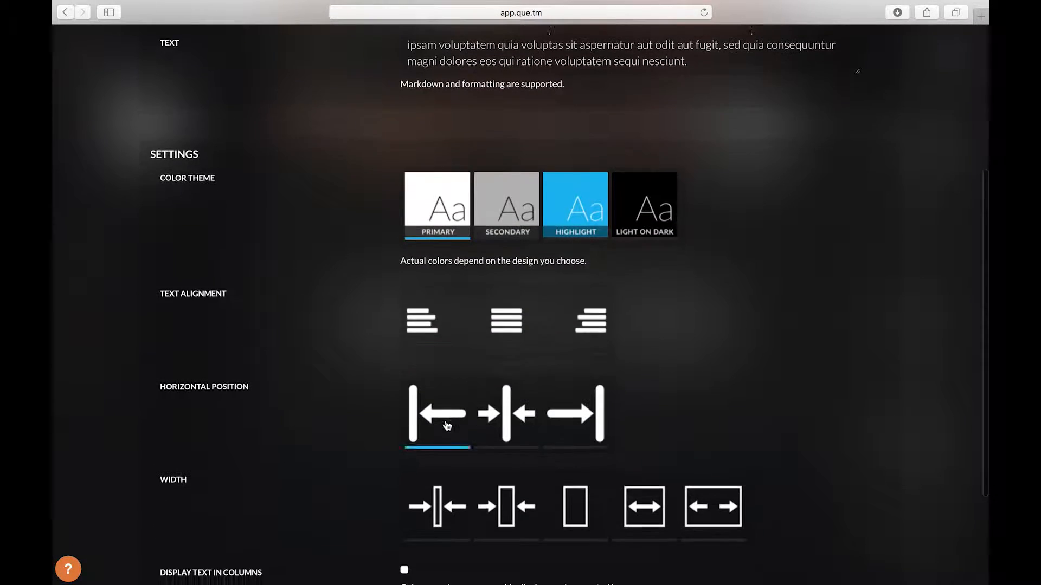
pyautogui.click(507, 414)
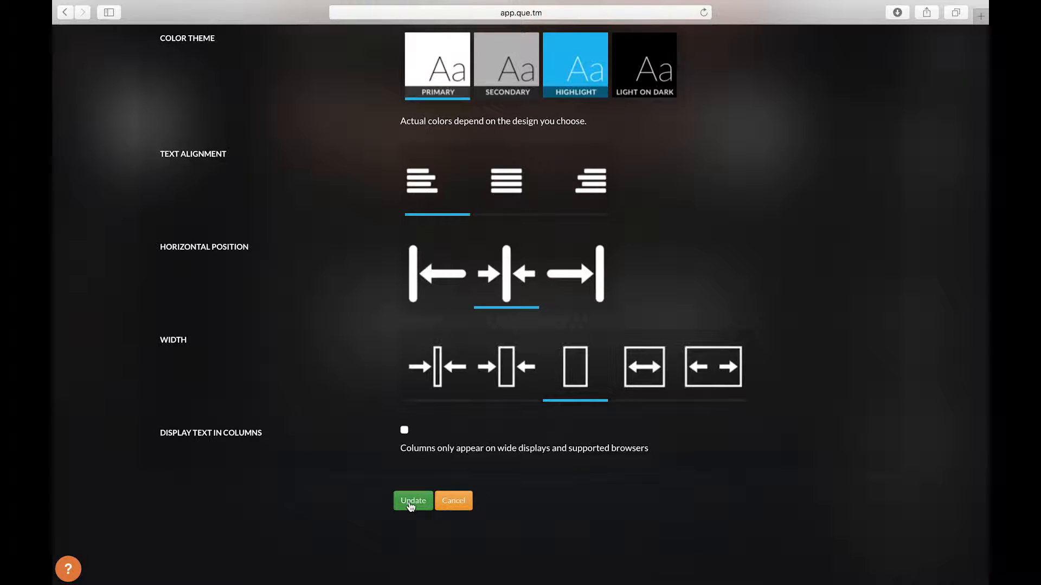
pyautogui.click(412, 500)
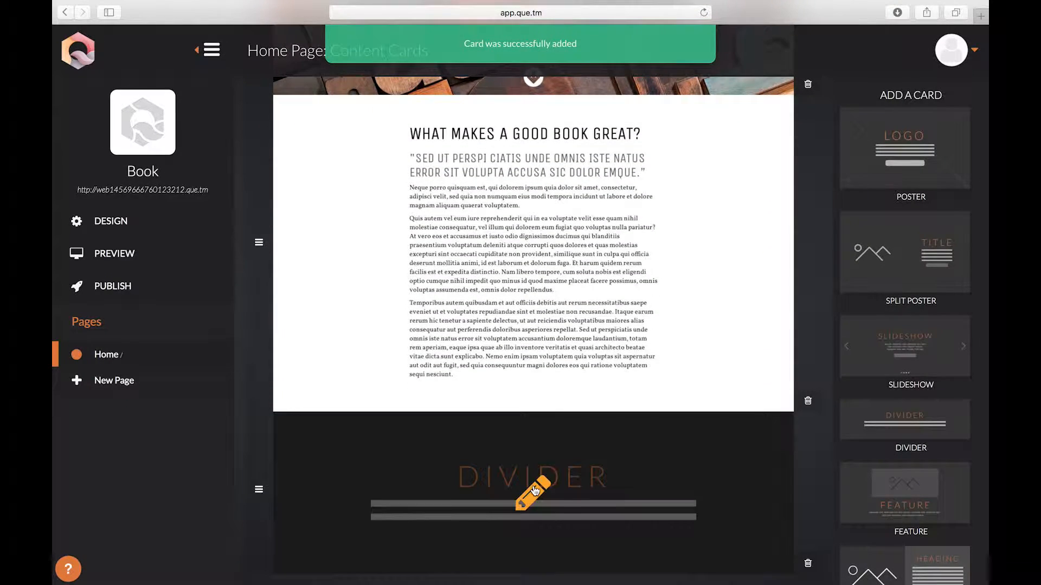
# Edit the divider card to use Printing.jpg as its background image and save it.
pyautogui.click(534, 493)
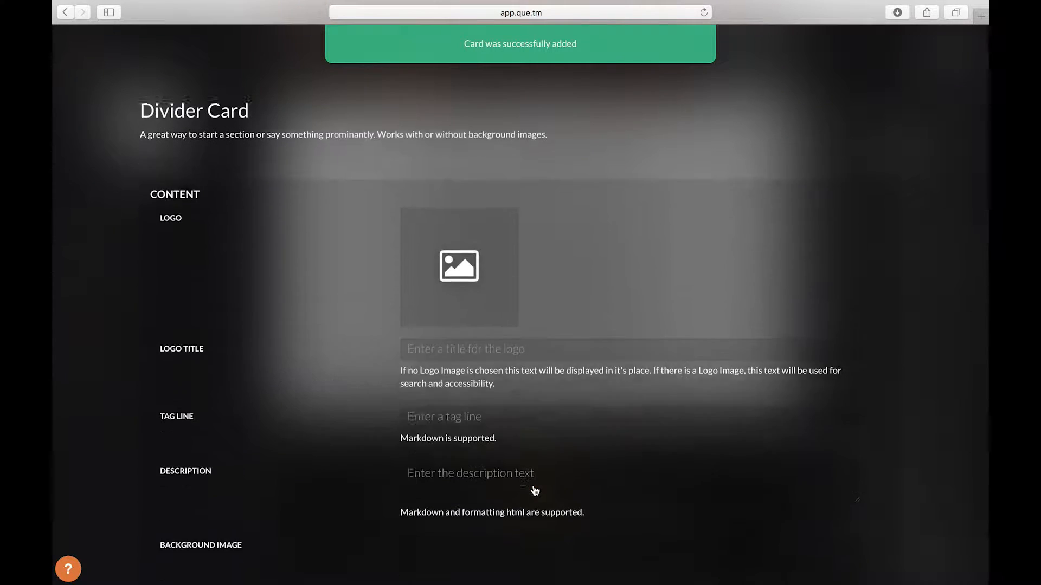
pyautogui.scroll(-3)
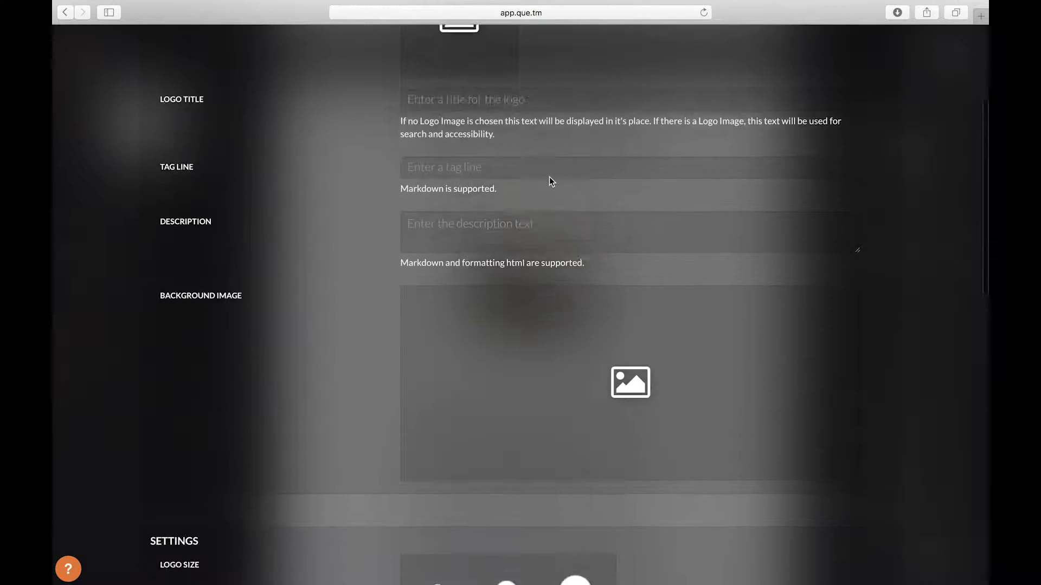
pyautogui.scroll(-3)
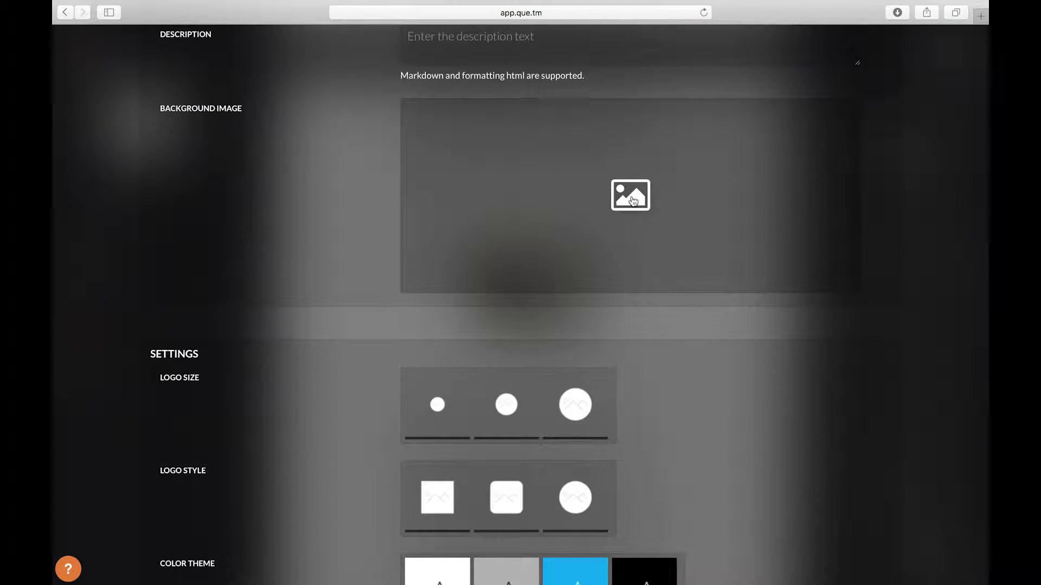
pyautogui.click(630, 195)
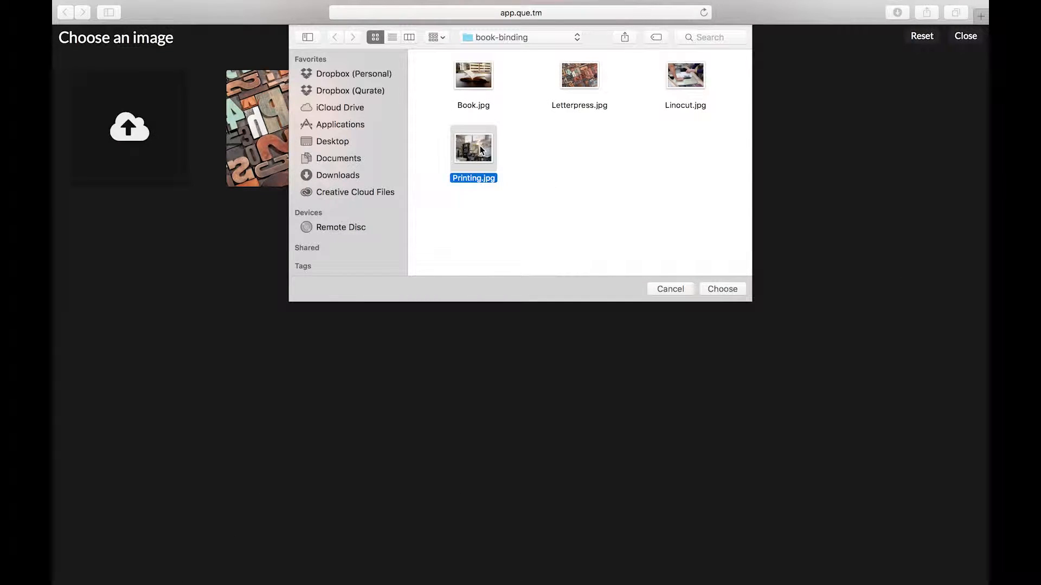
pyautogui.click(723, 288)
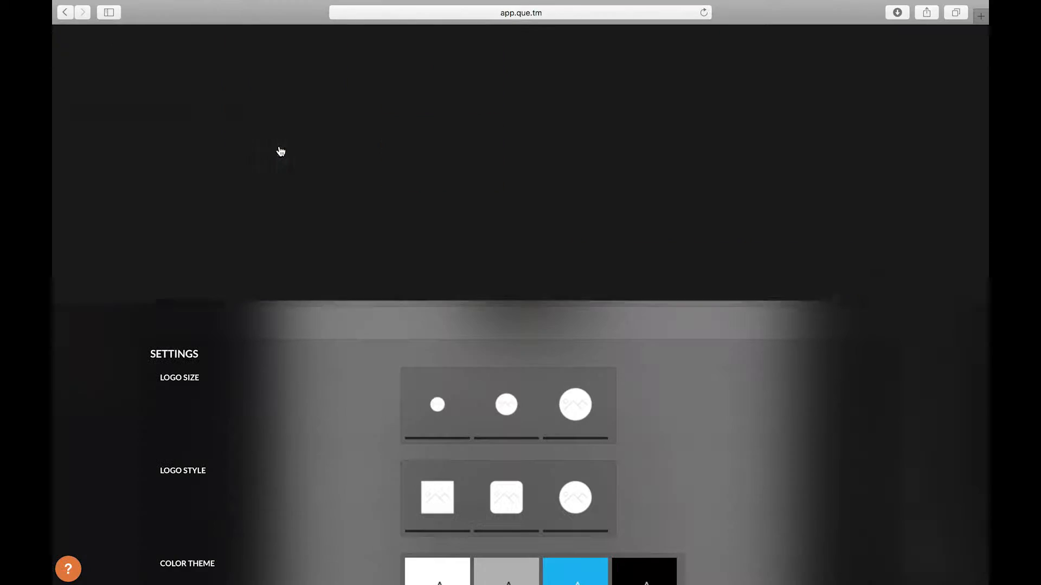
pyautogui.scroll(-3)
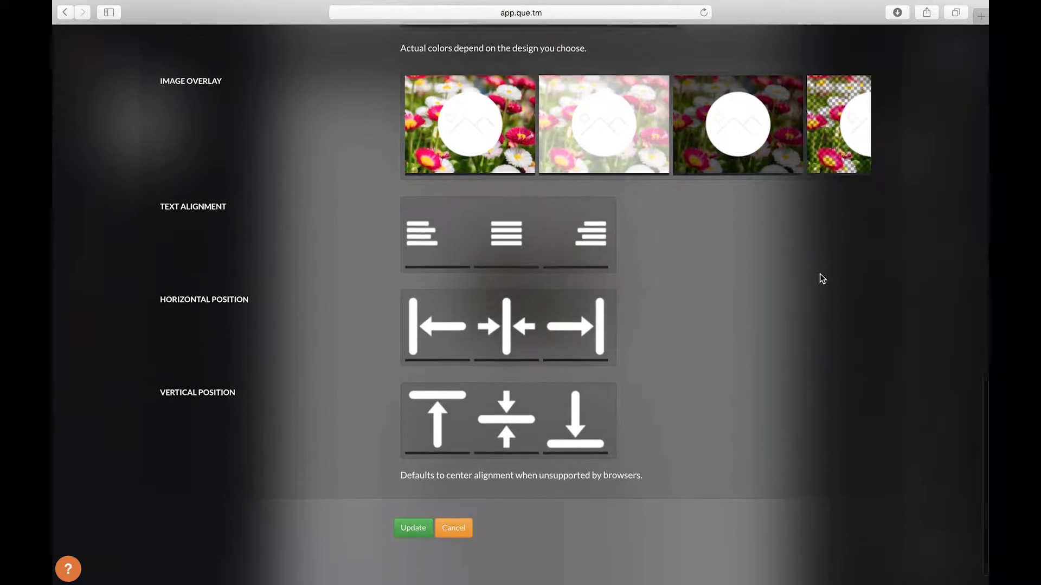
pyautogui.click(413, 528)
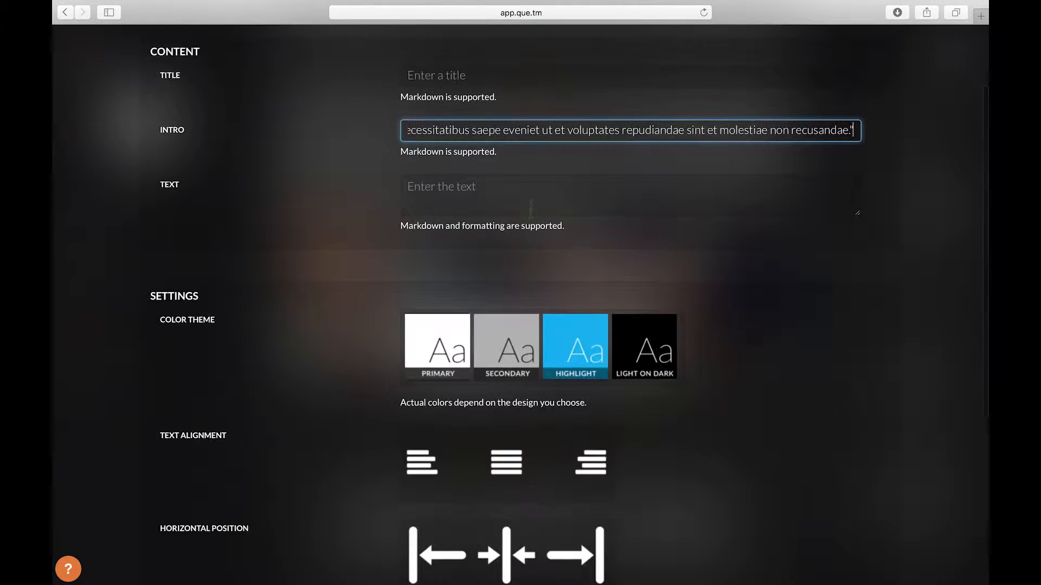
# Add a second article with pasted intro and text below the divider, then view the live preview.
pyautogui.scroll(-3)
pyautogui.write('"Sed ut perspi ciatis unde omnis iste natus error sit volupta accusa sic dolor emque')
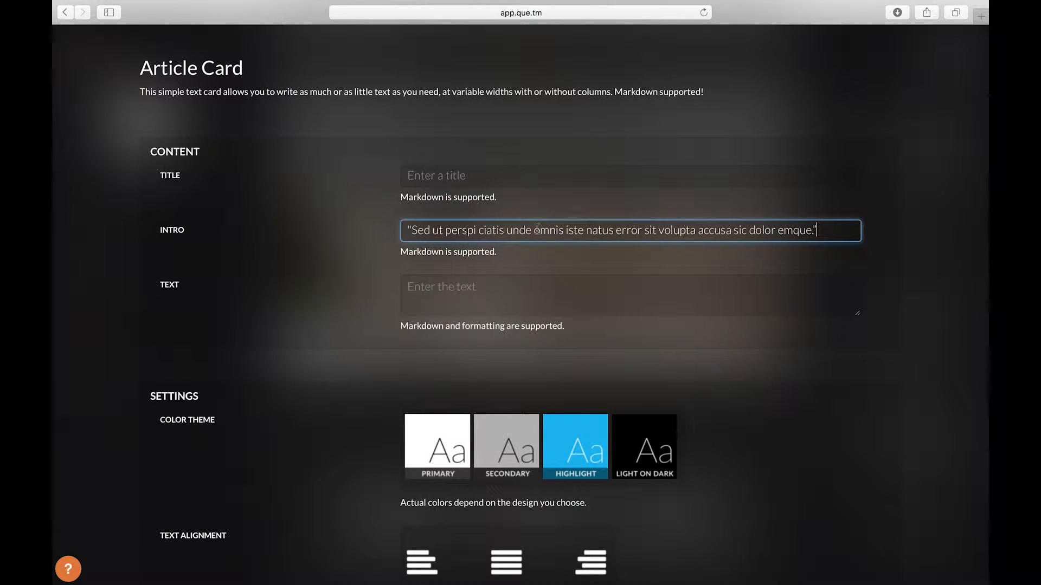
pyautogui.write('ipsam voluptatem quia voluptas sit aspernatur aut odit aut fugit, sed quia consequuntur magni dolores eos qui ratione voluptatem sequi nesciunt.')
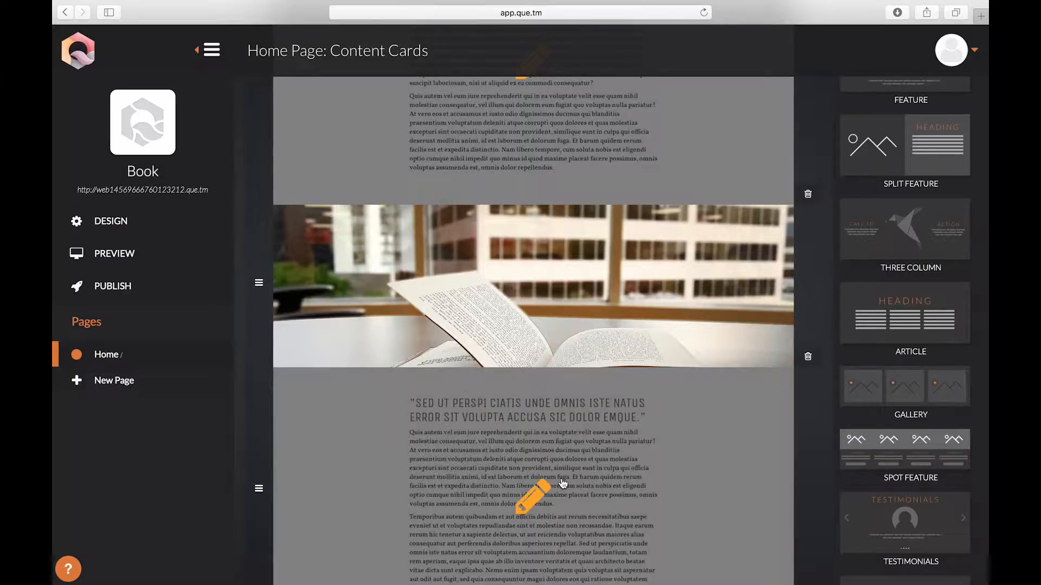
pyautogui.scroll(-3)
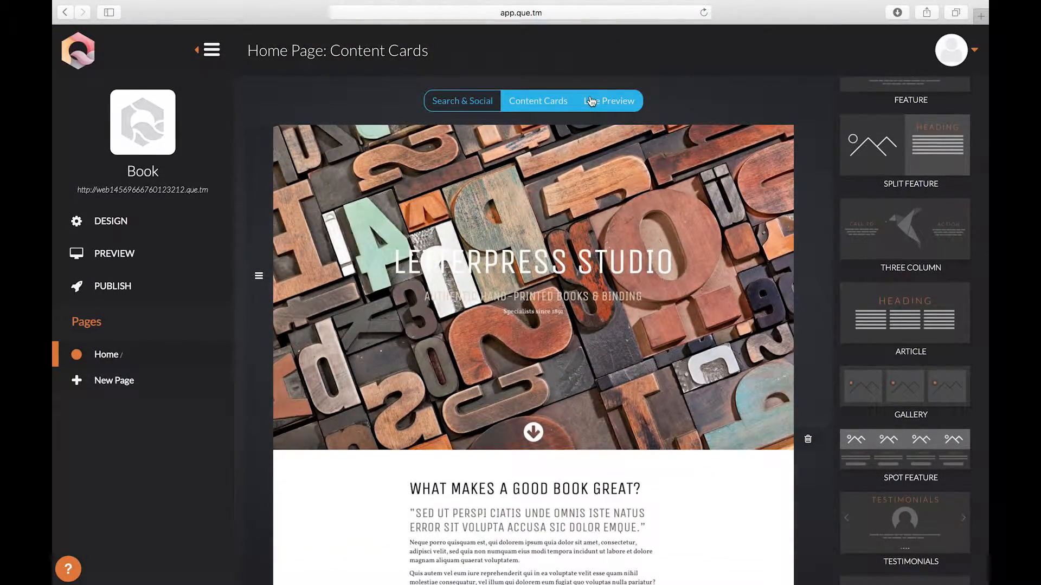
pyautogui.click(610, 101)
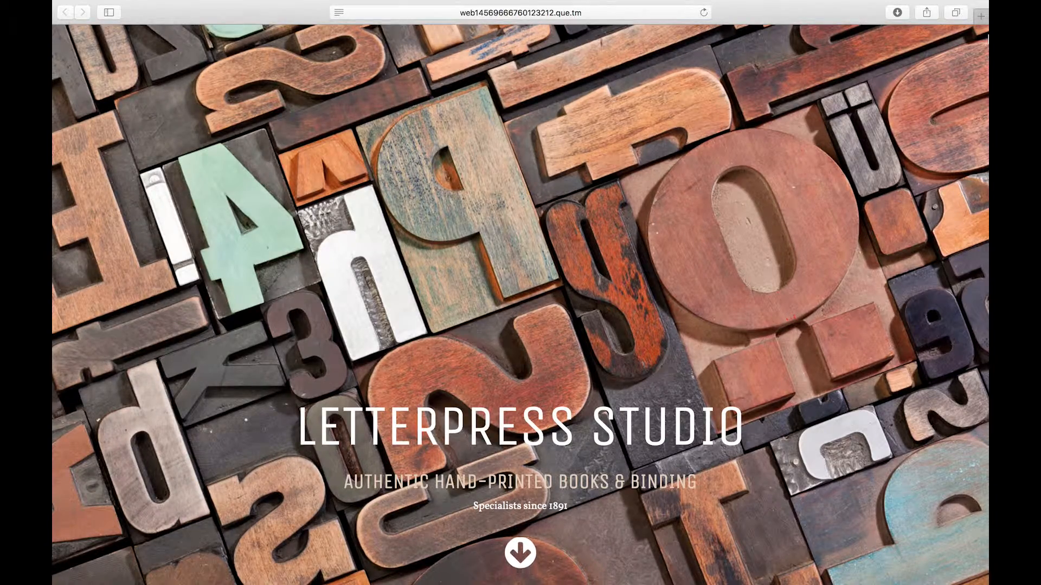